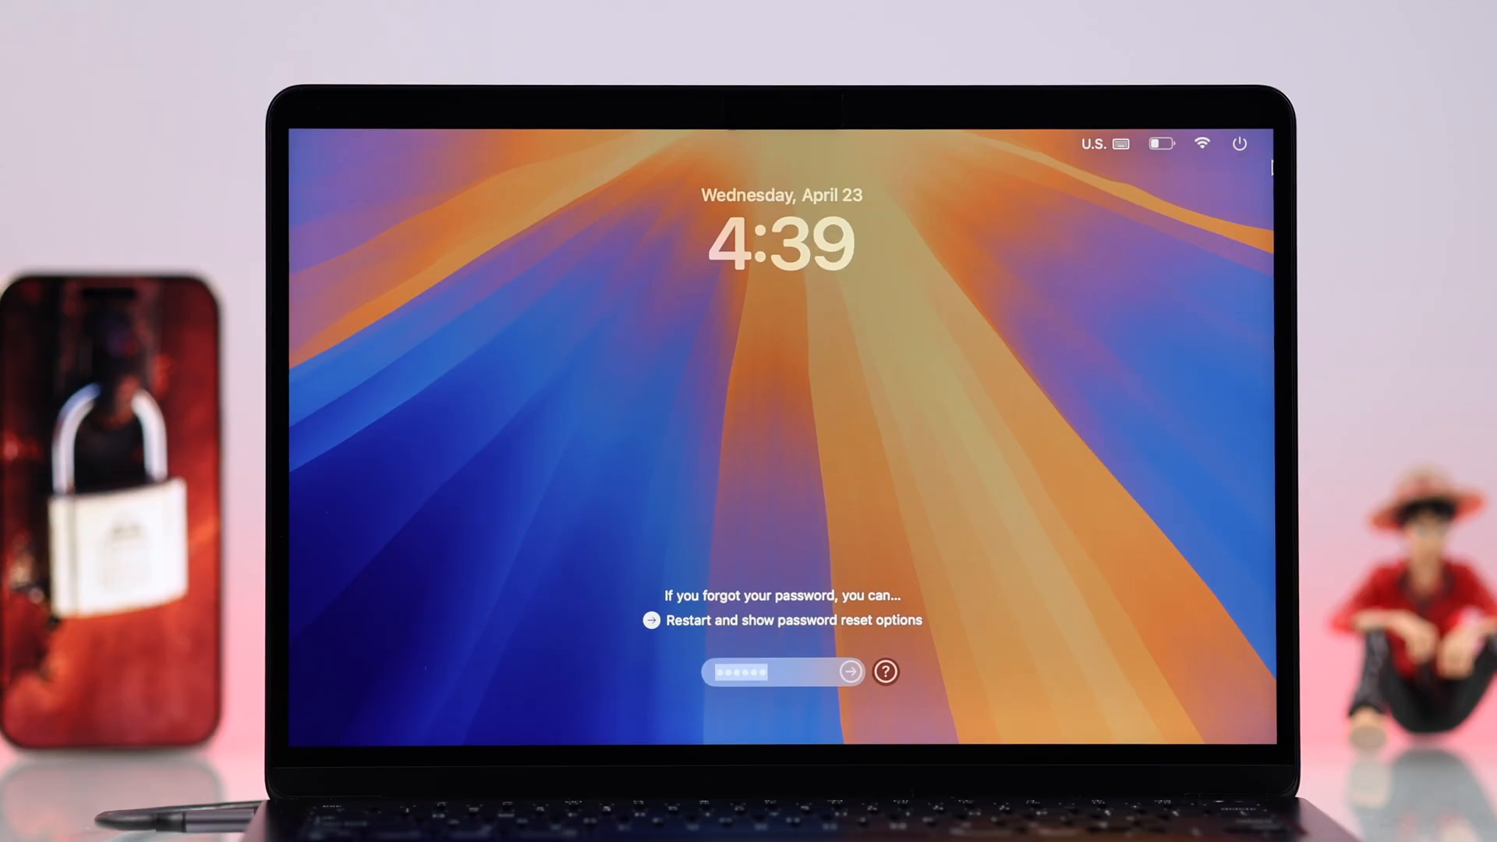
mouse_move(1017, 508)
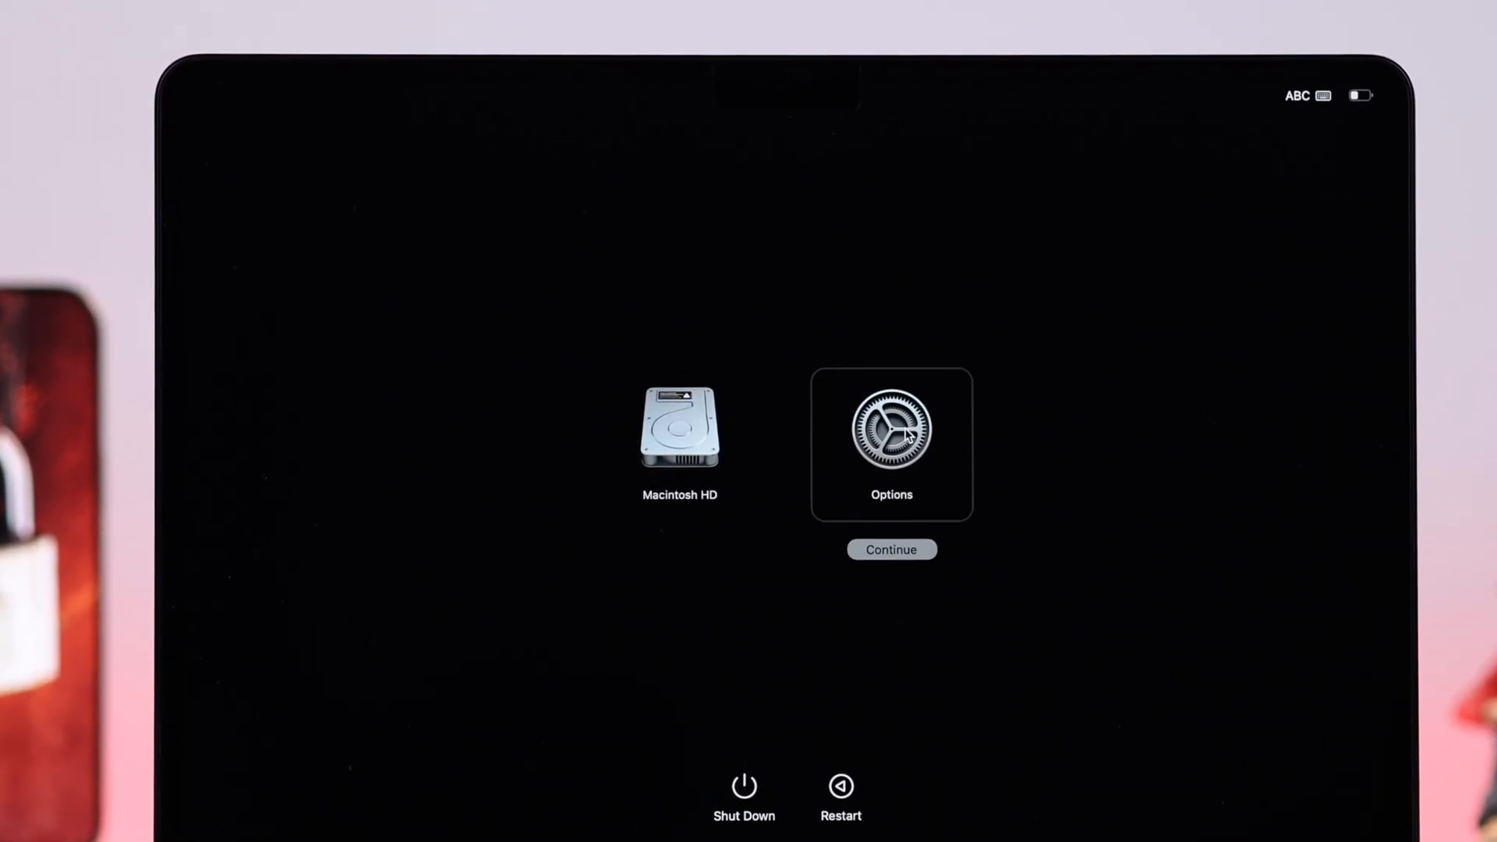
Clear Activation Lock by signing in with the linked Apple account via 'Forgot all passwords?'.
click(890, 444)
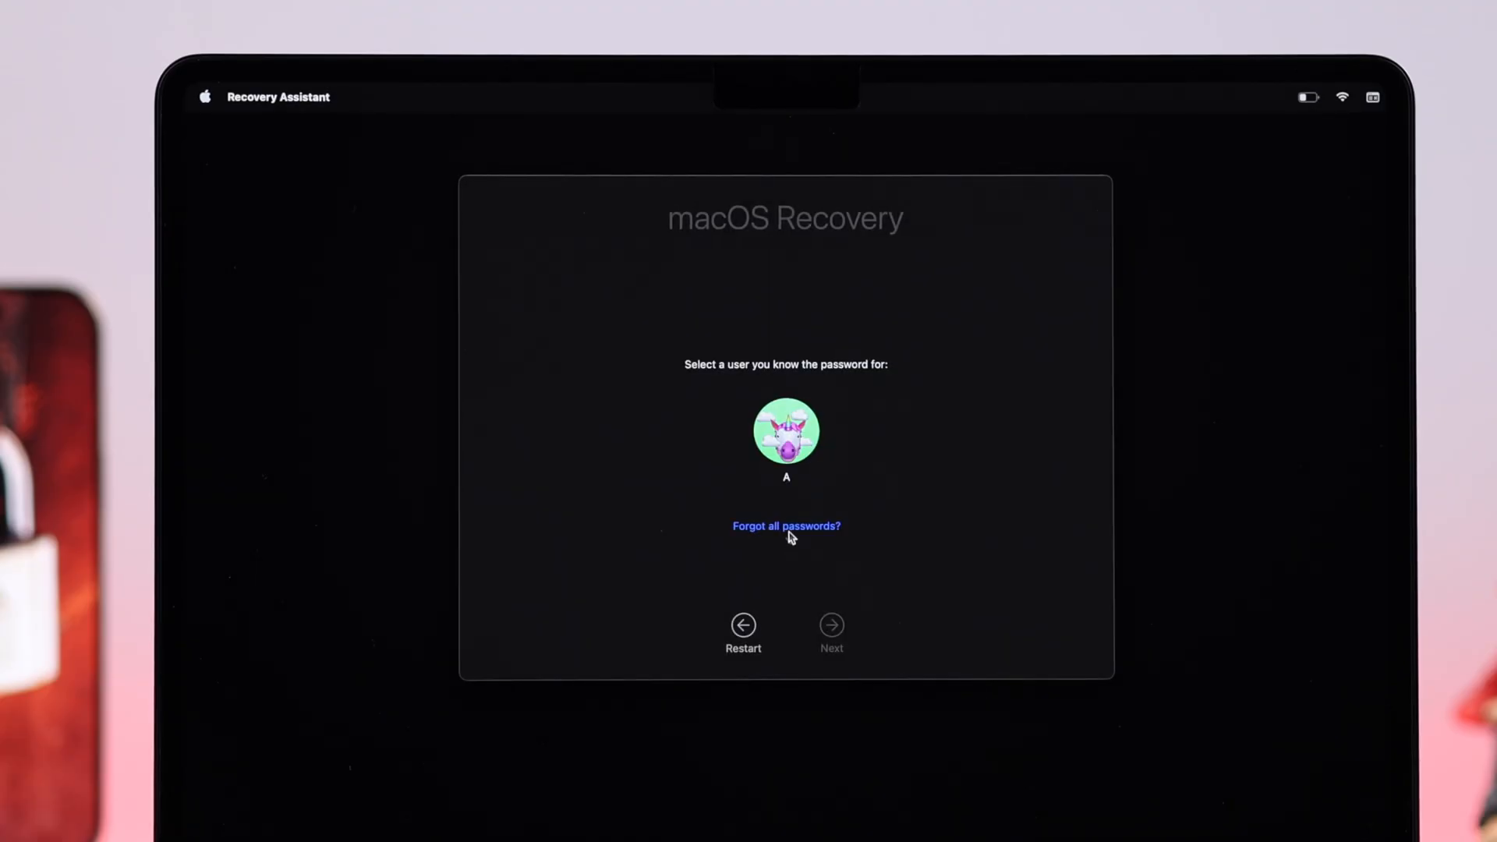
click(784, 526)
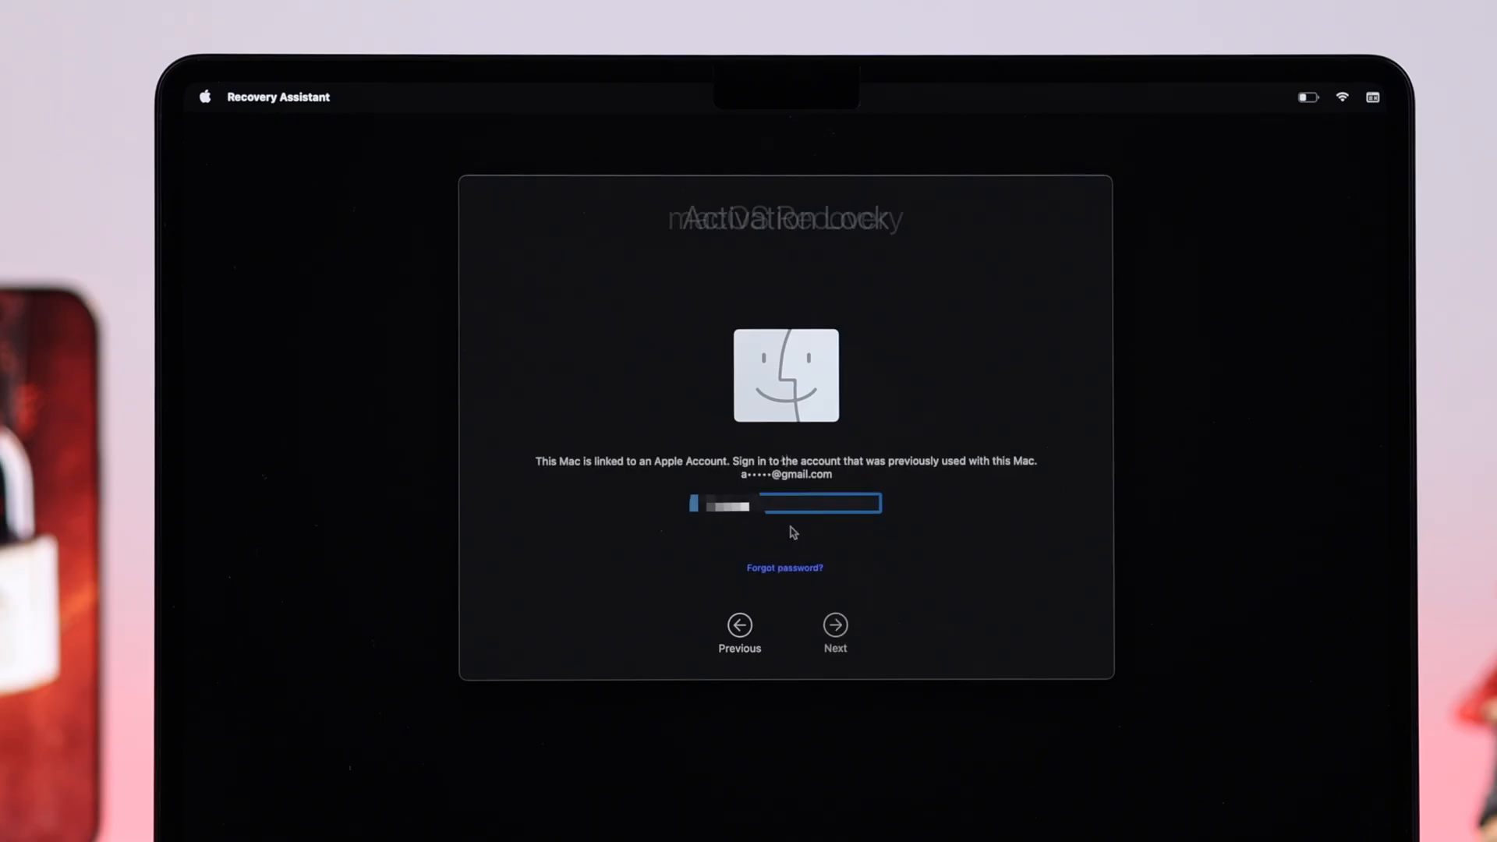
text(gmail.com)
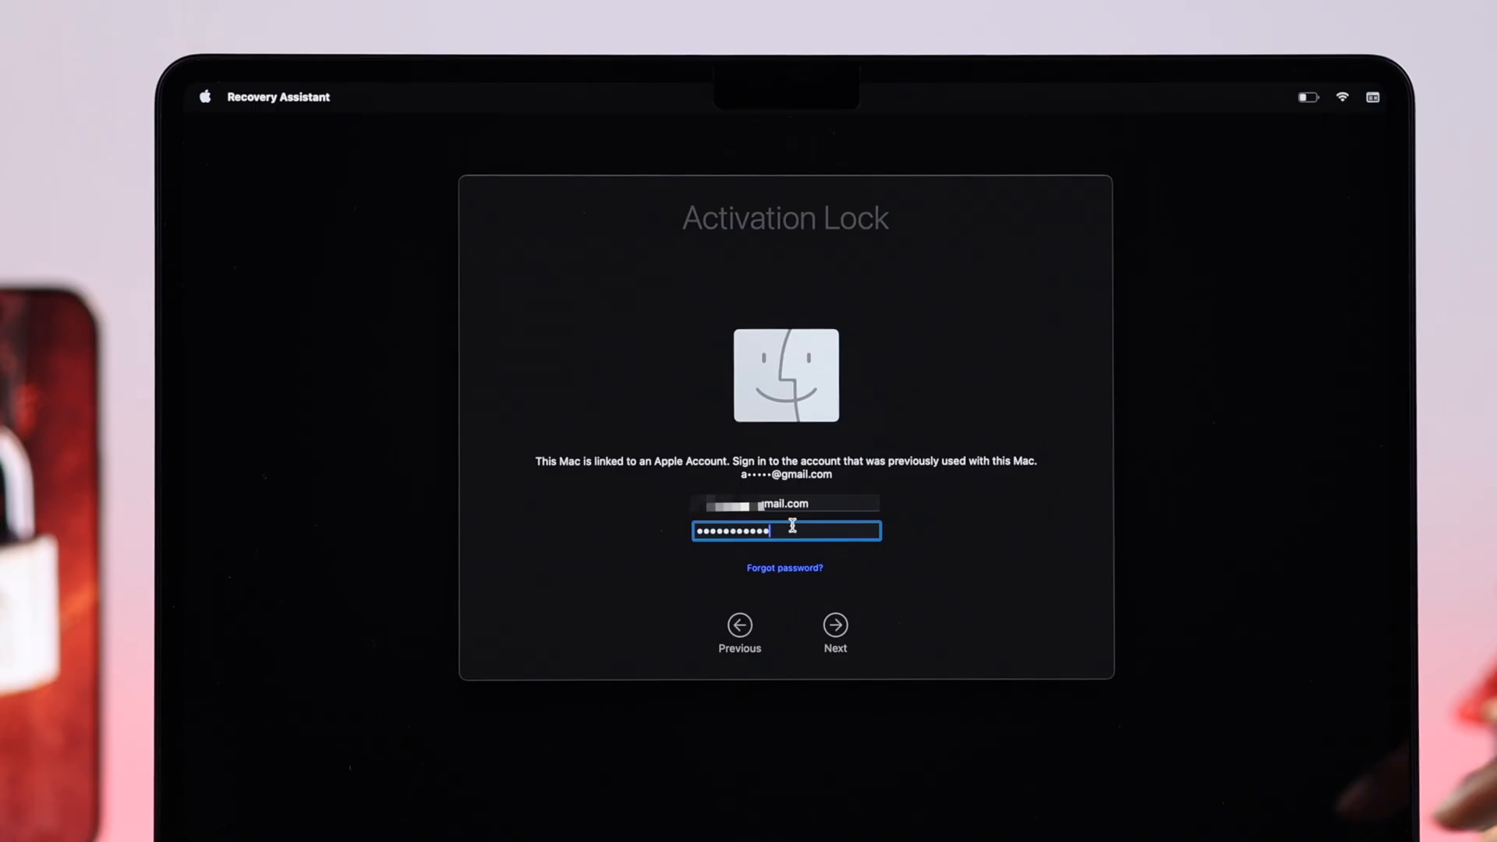
click(832, 629)
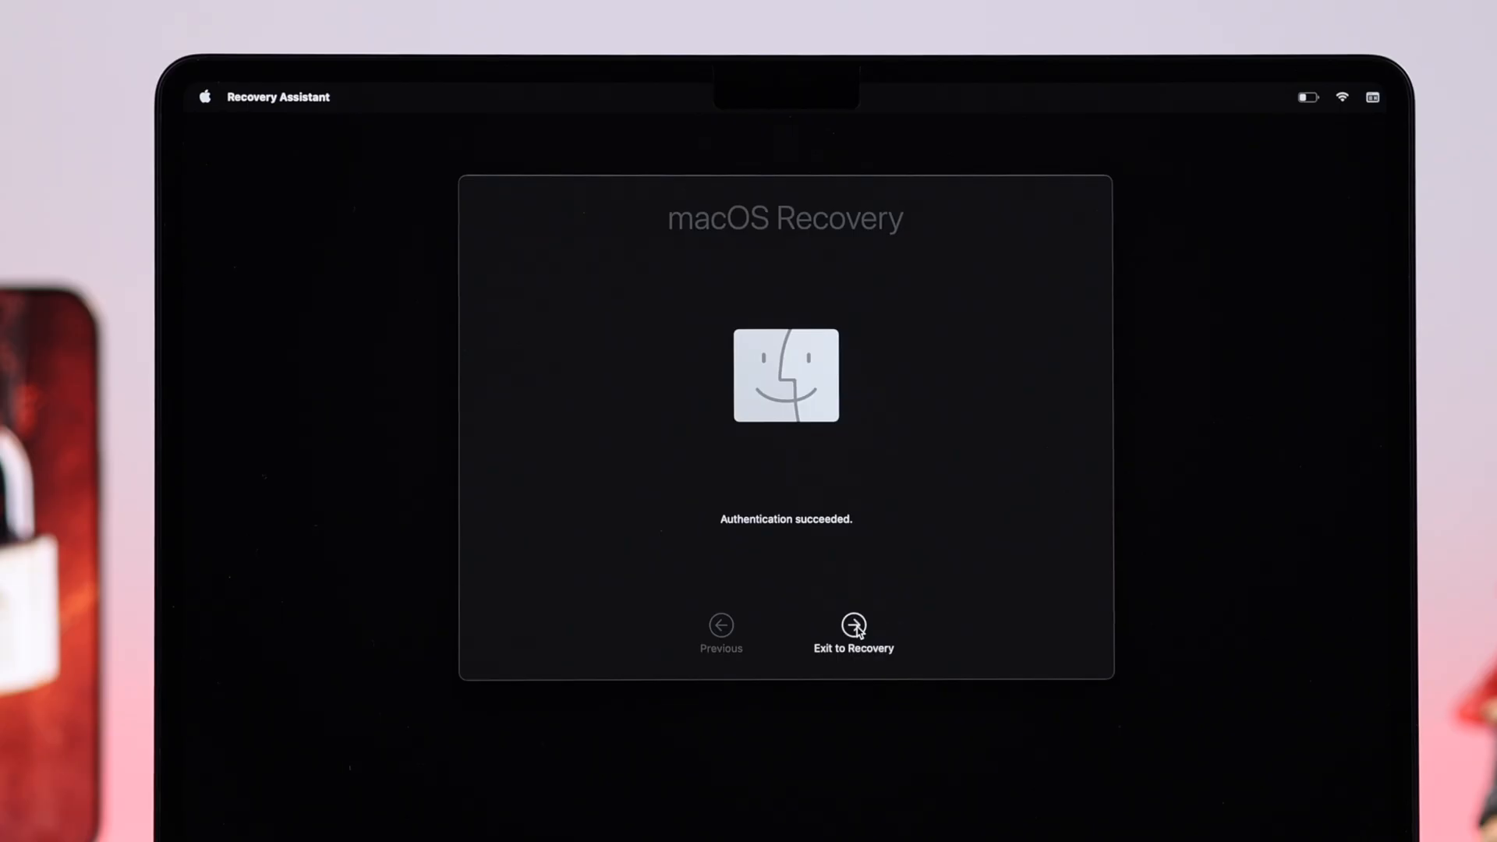
Exit to Recovery and run resetpassword from Utilities > Terminal to launch the Reset Password assistant.
click(853, 630)
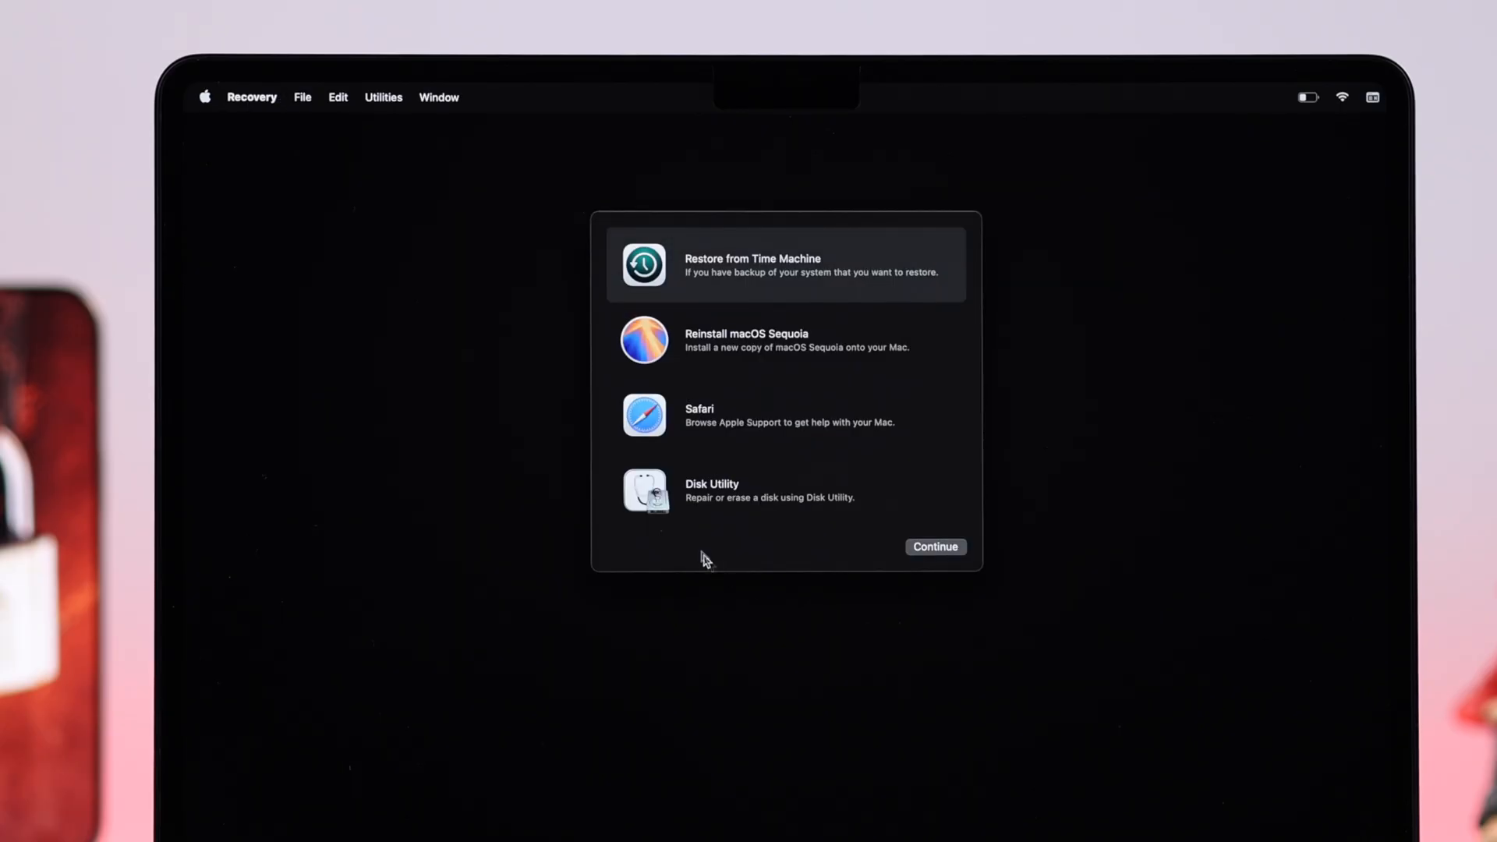
mouse_move(400, 165)
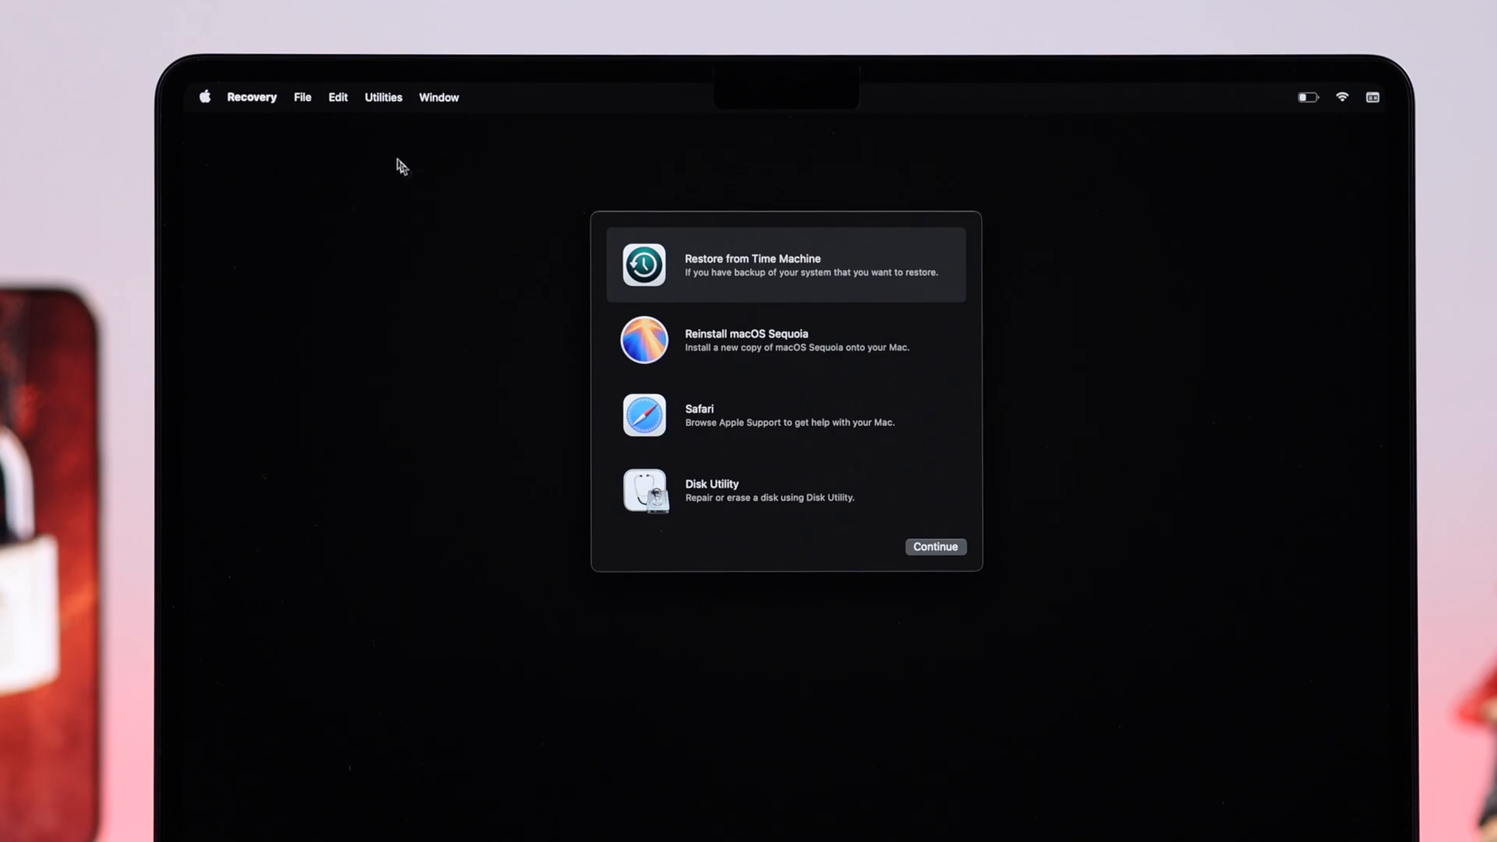
click(384, 97)
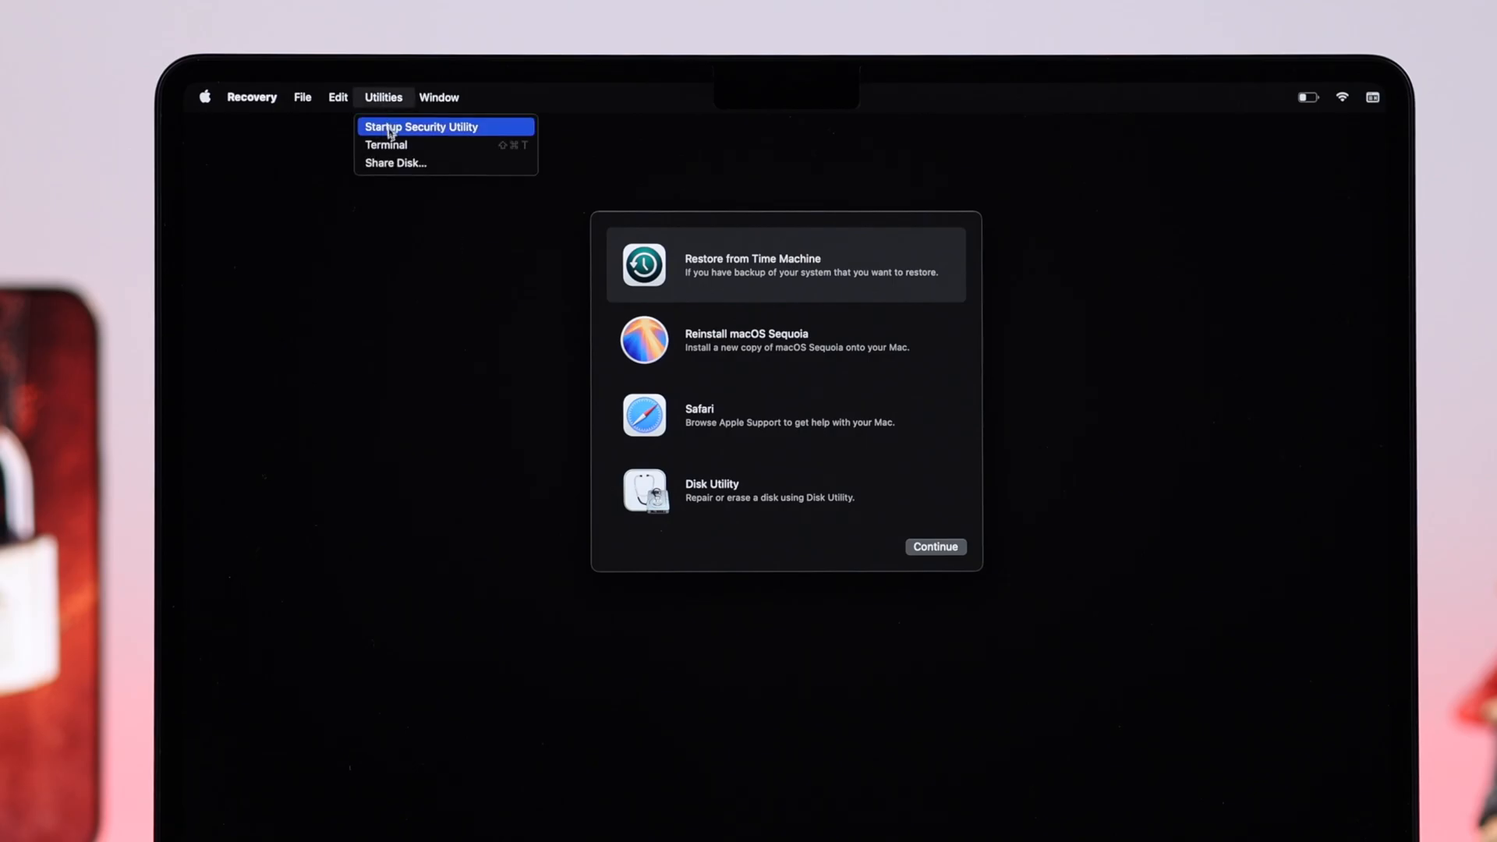
click(385, 144)
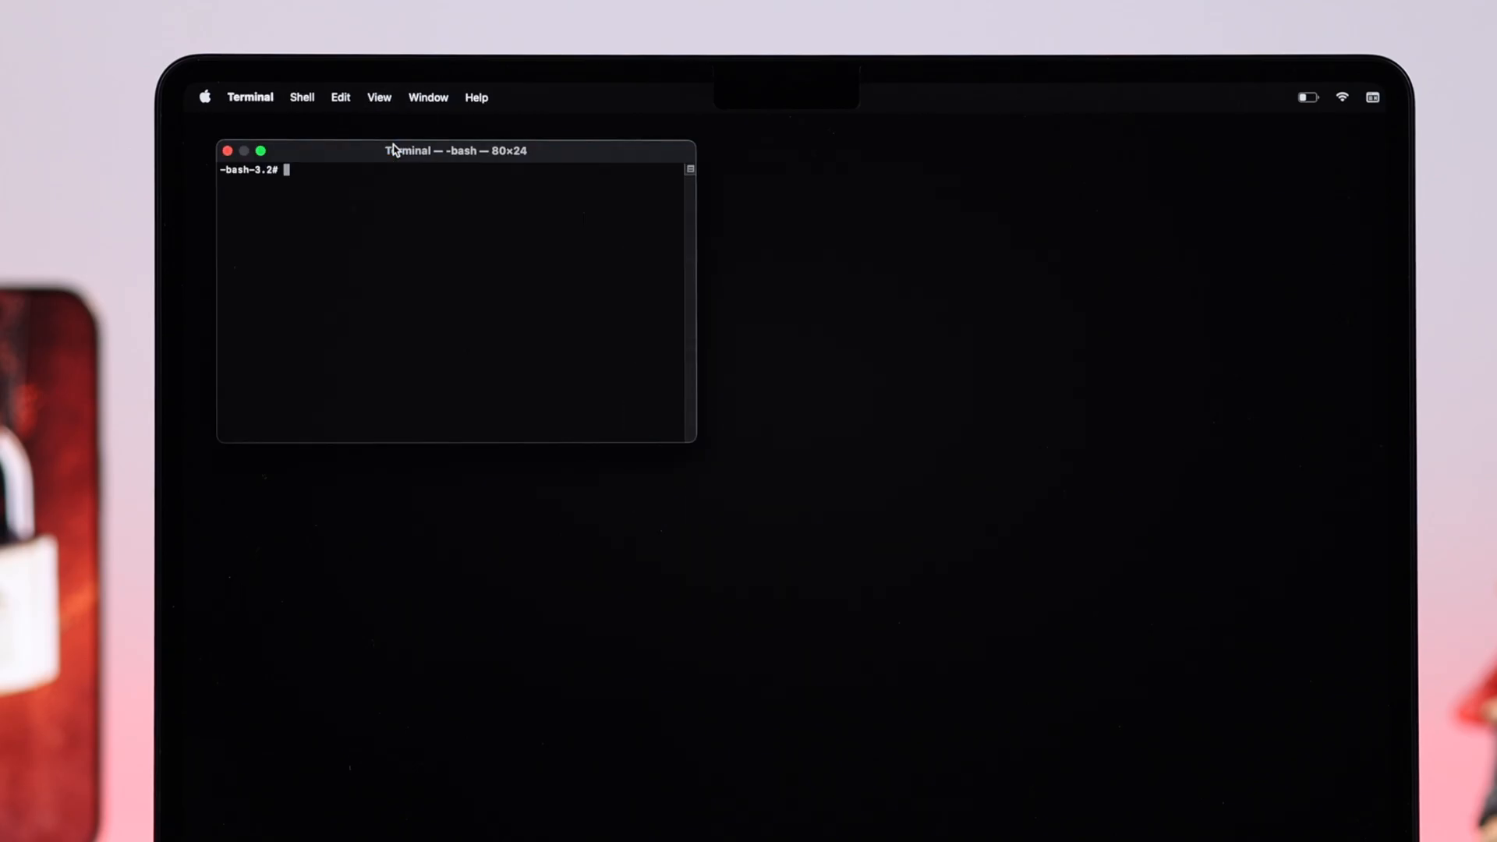
mouse_move(474, 239)
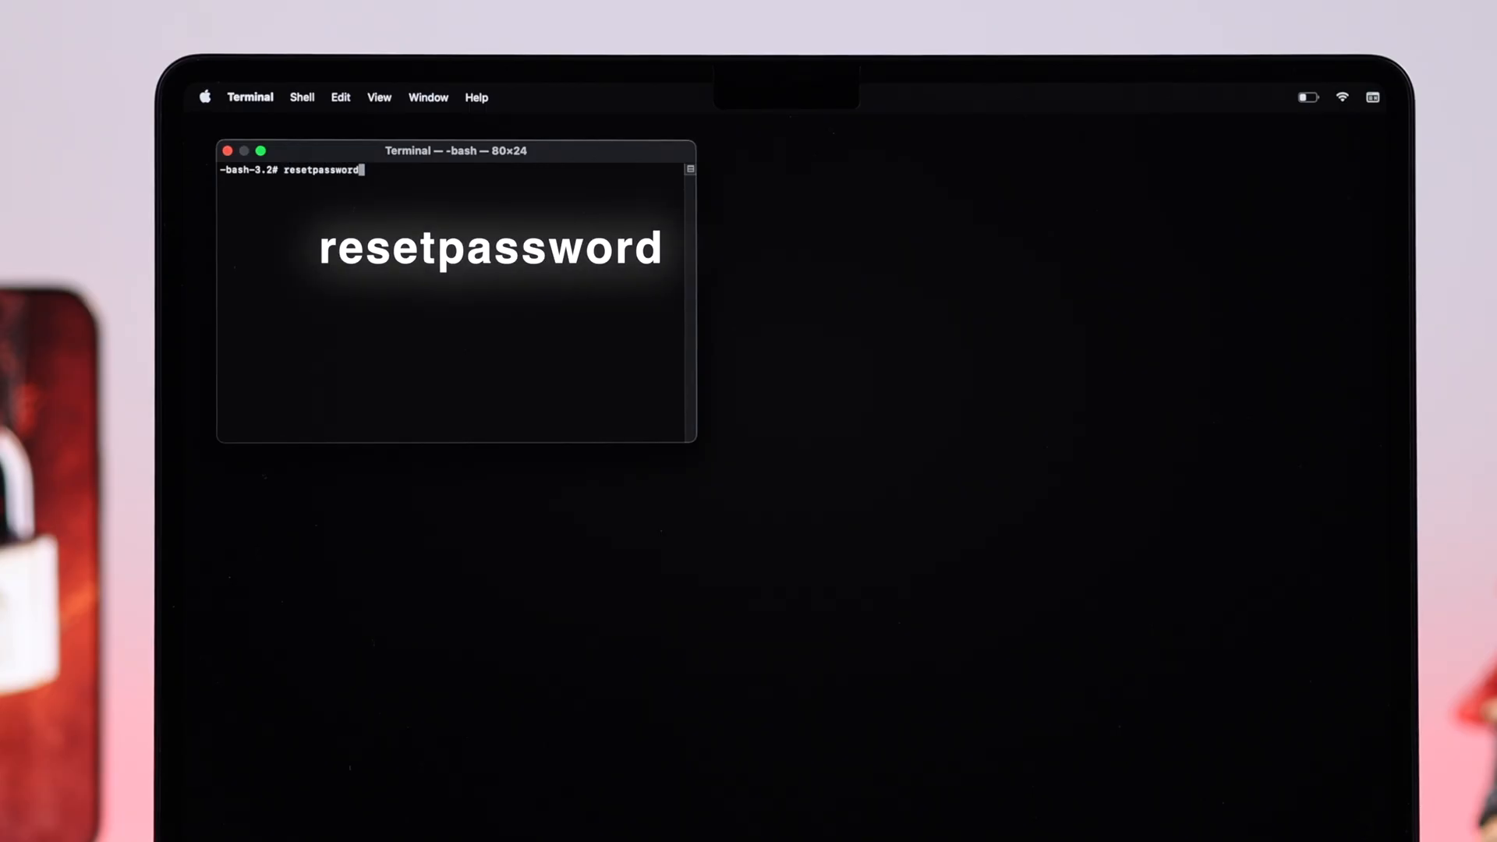
key(Return)
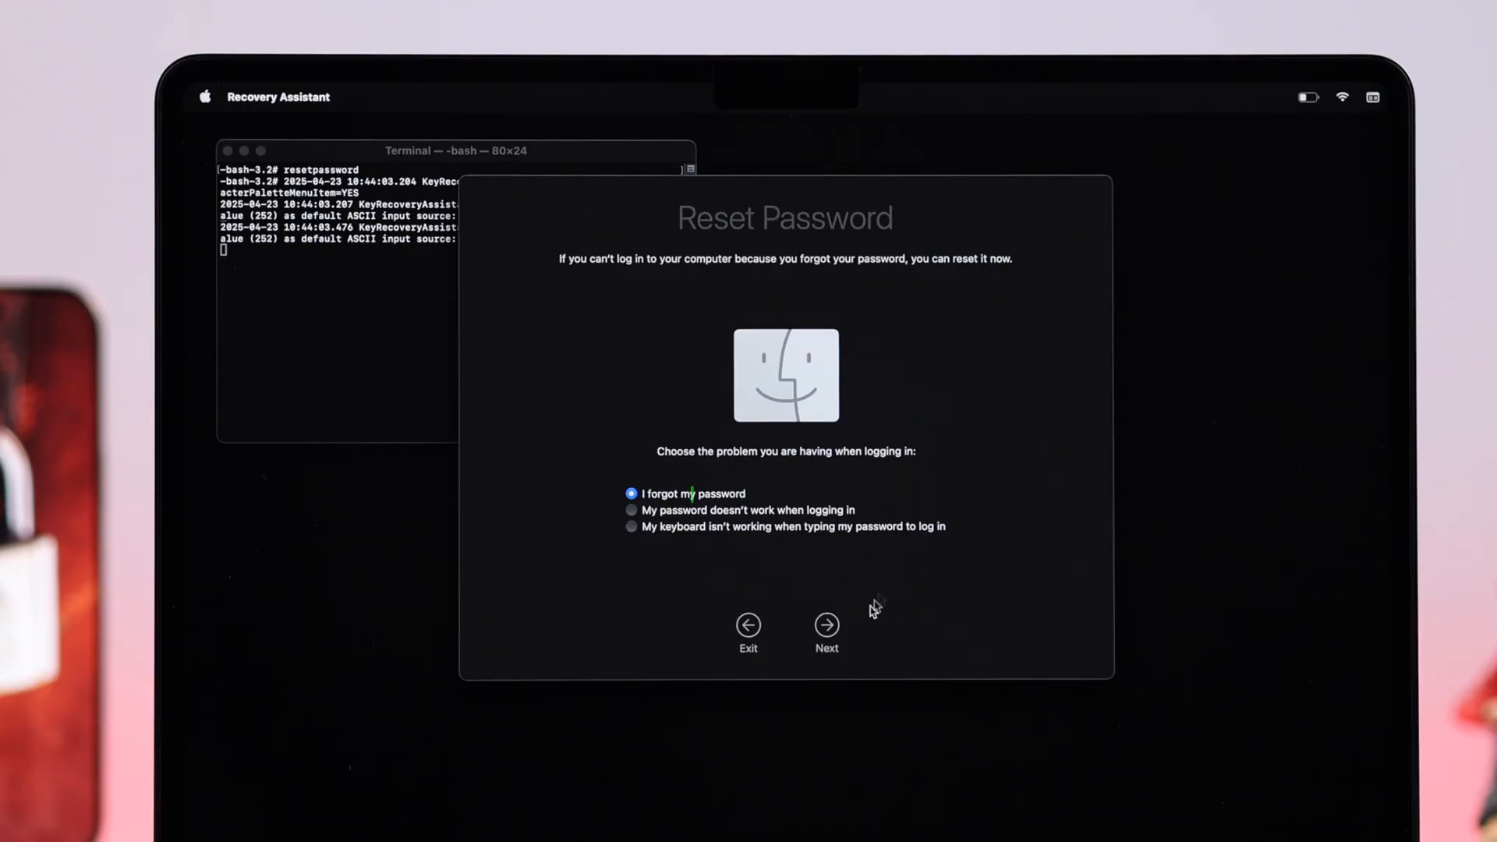
click(826, 627)
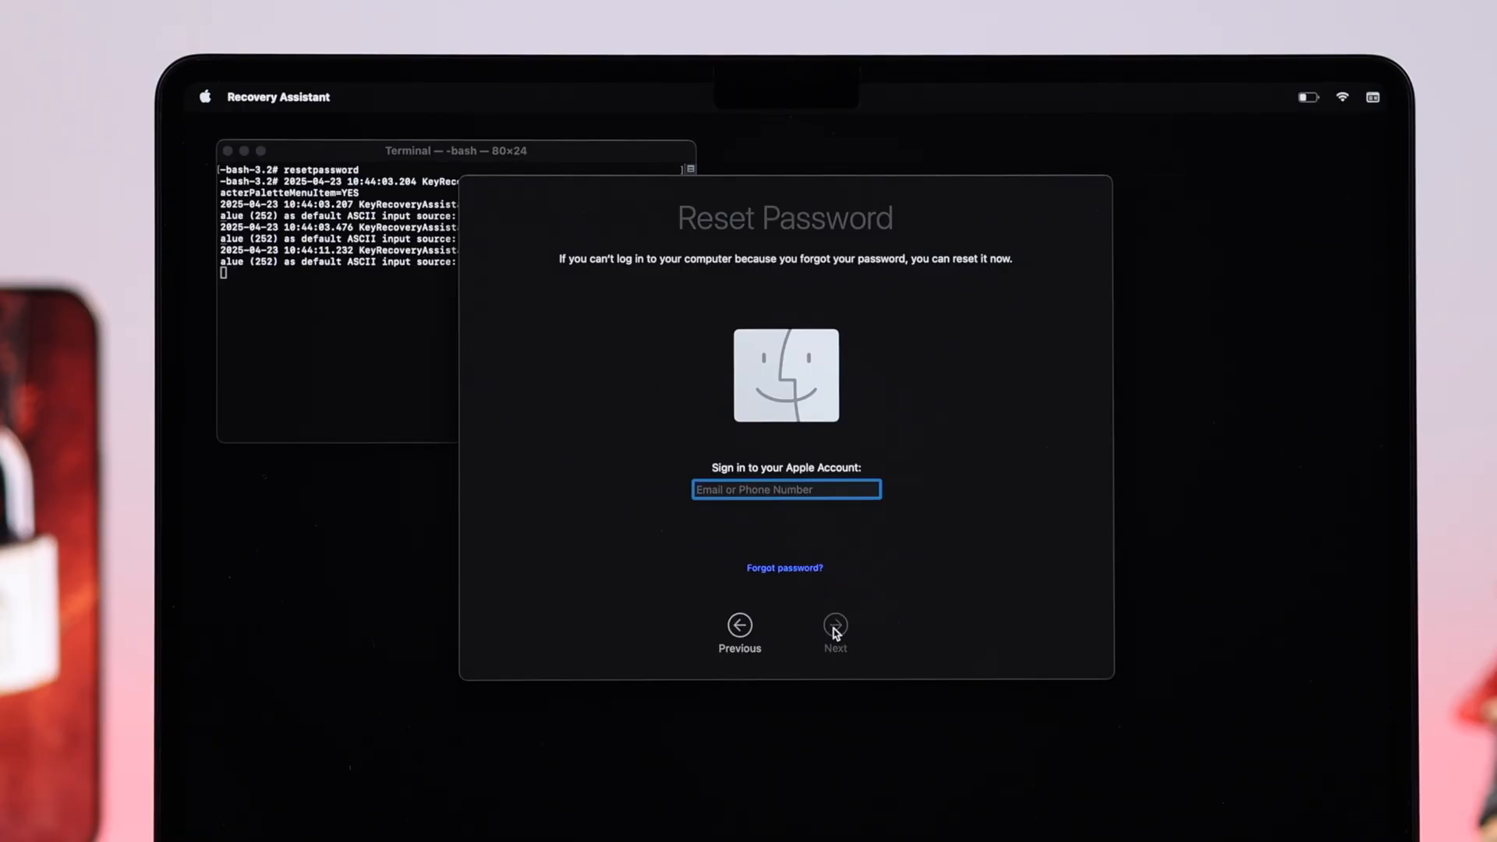
text(user@gmail.com)
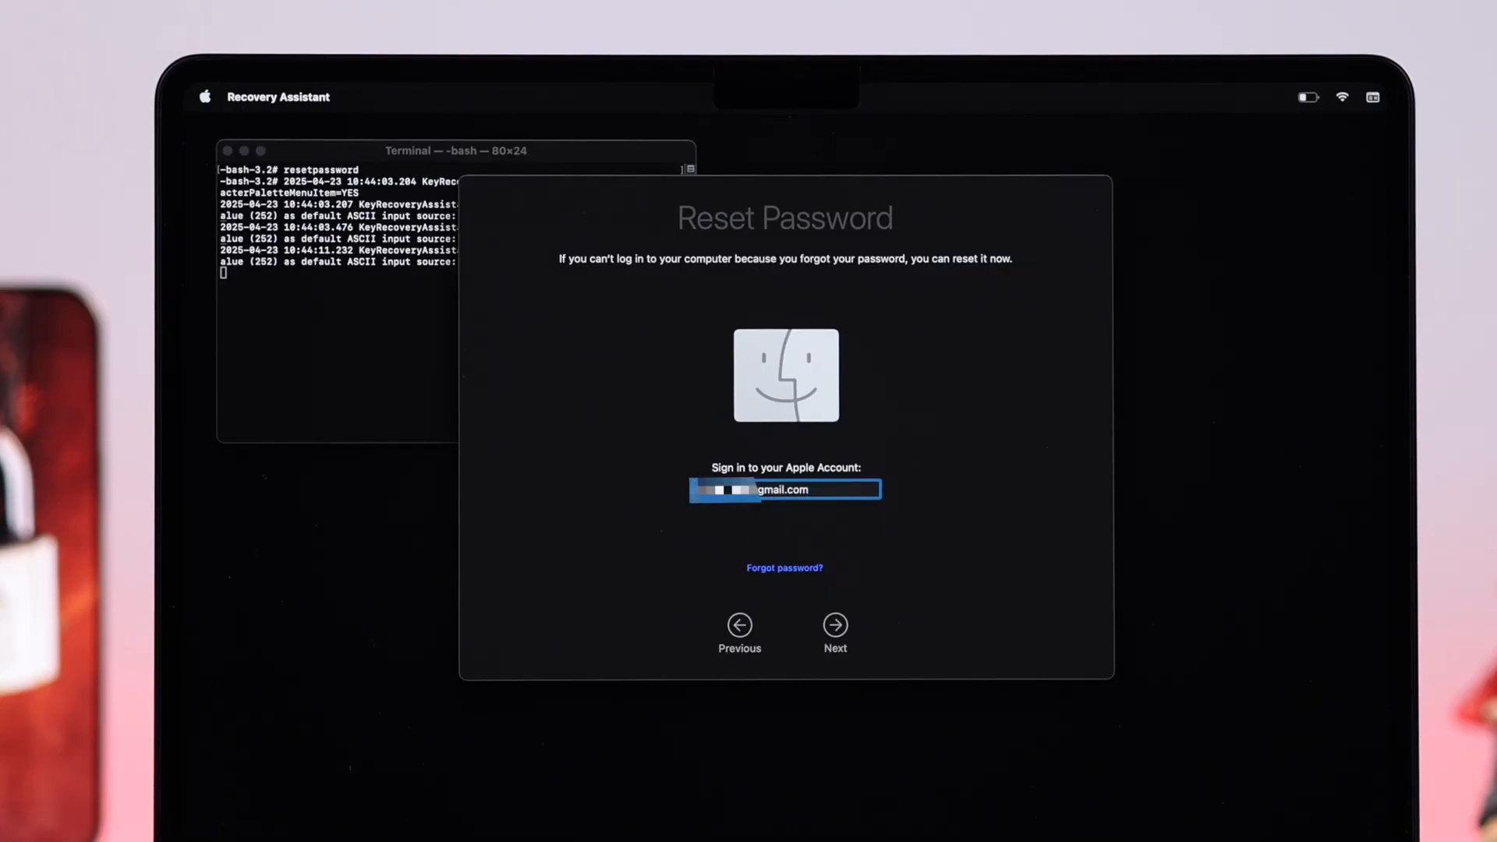
click(833, 628)
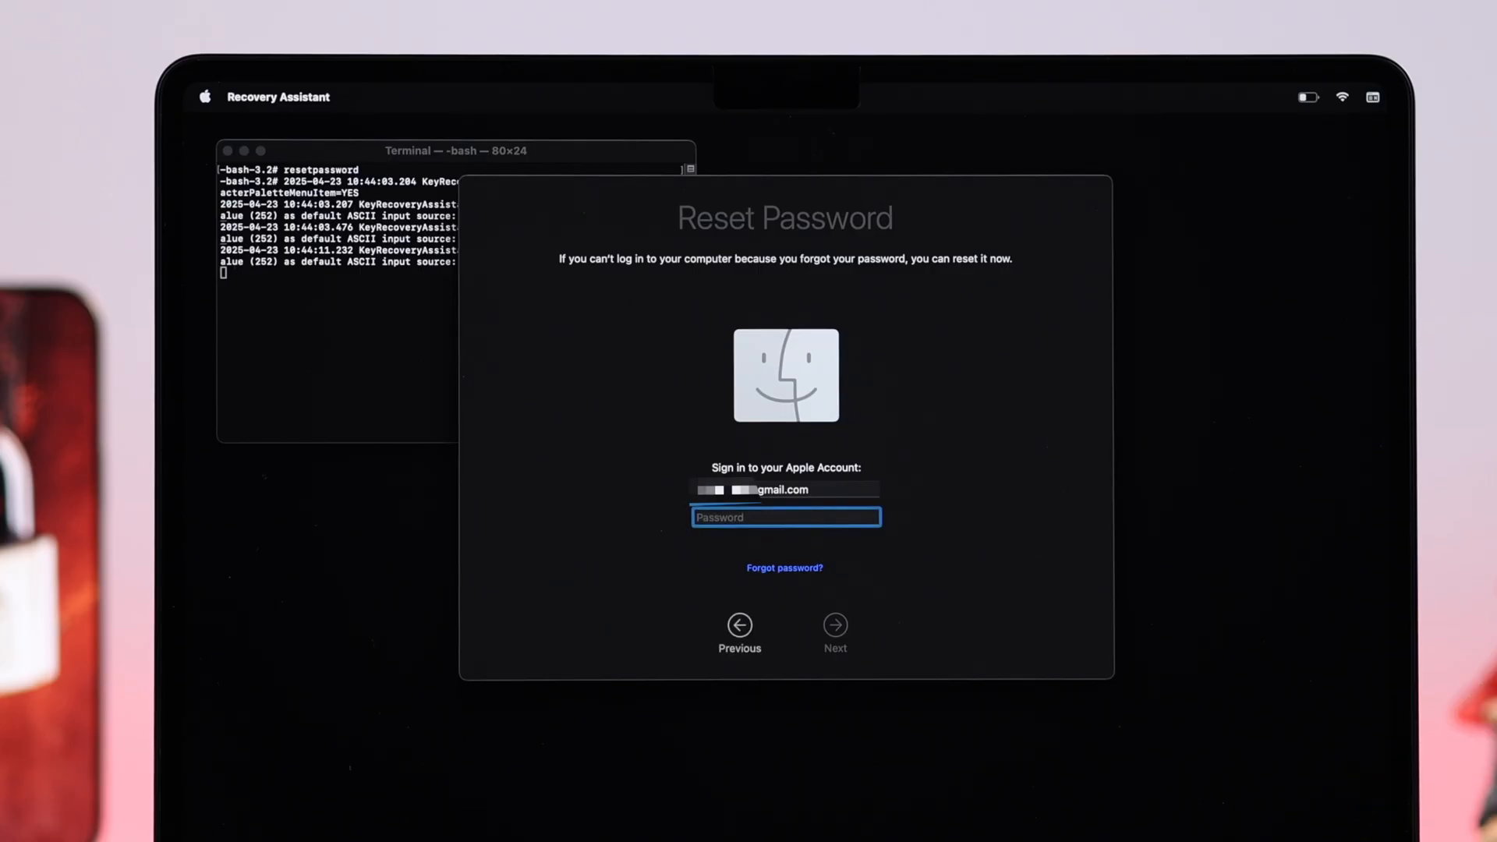
text(password)
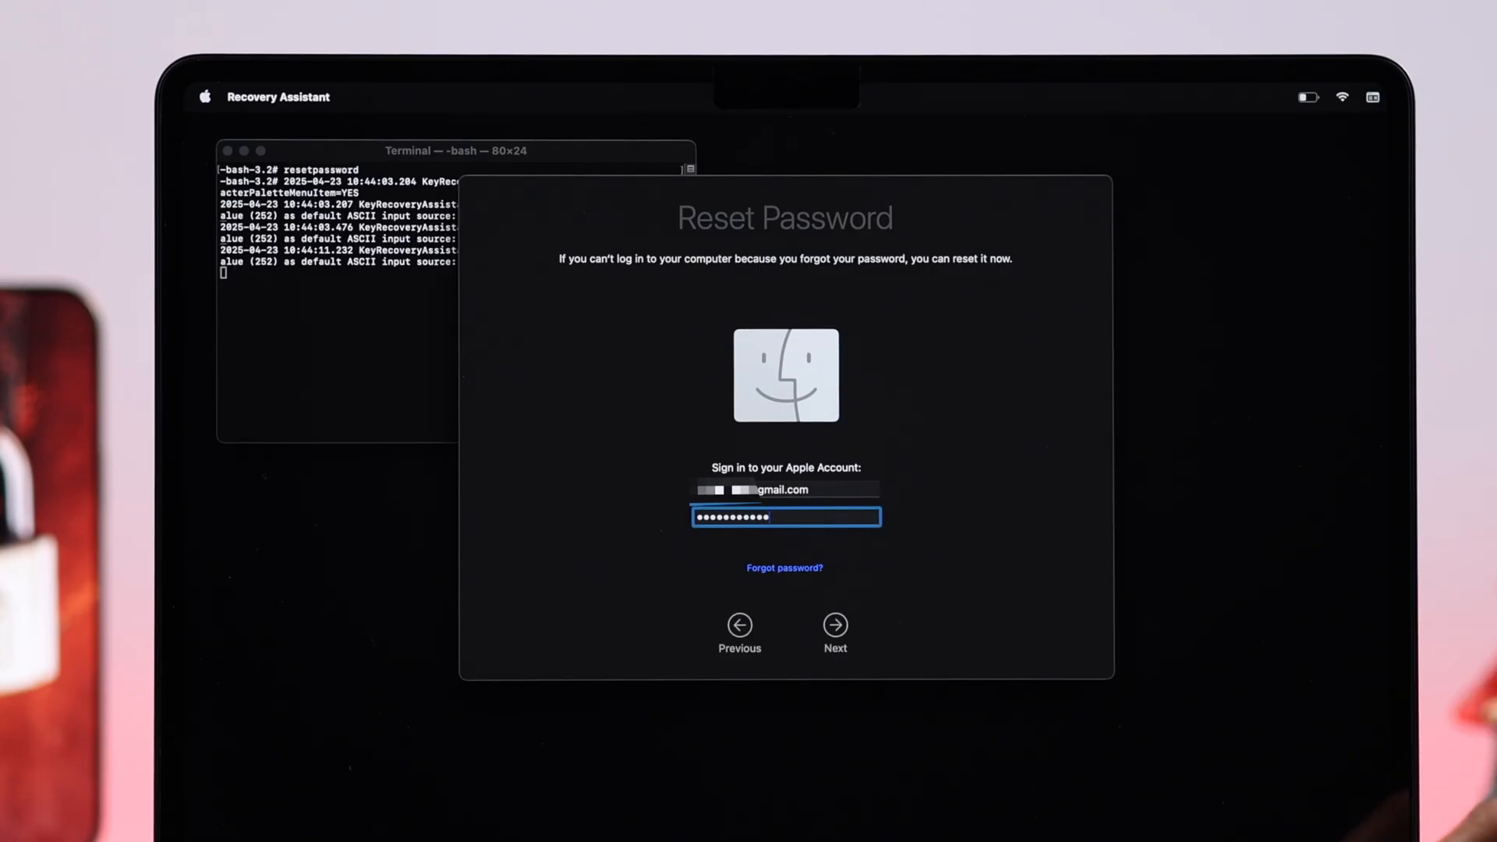
click(834, 628)
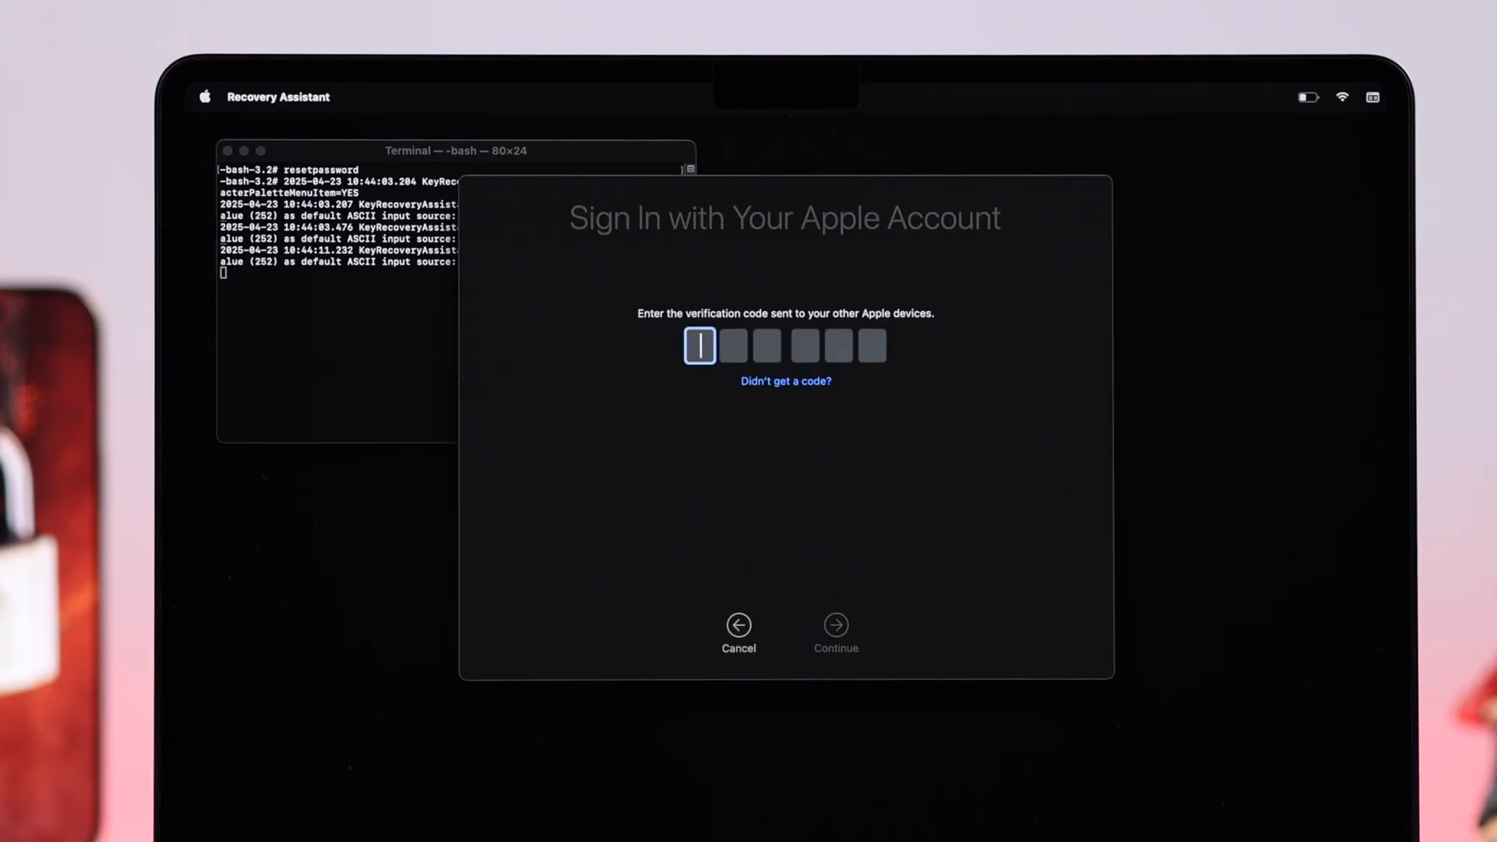
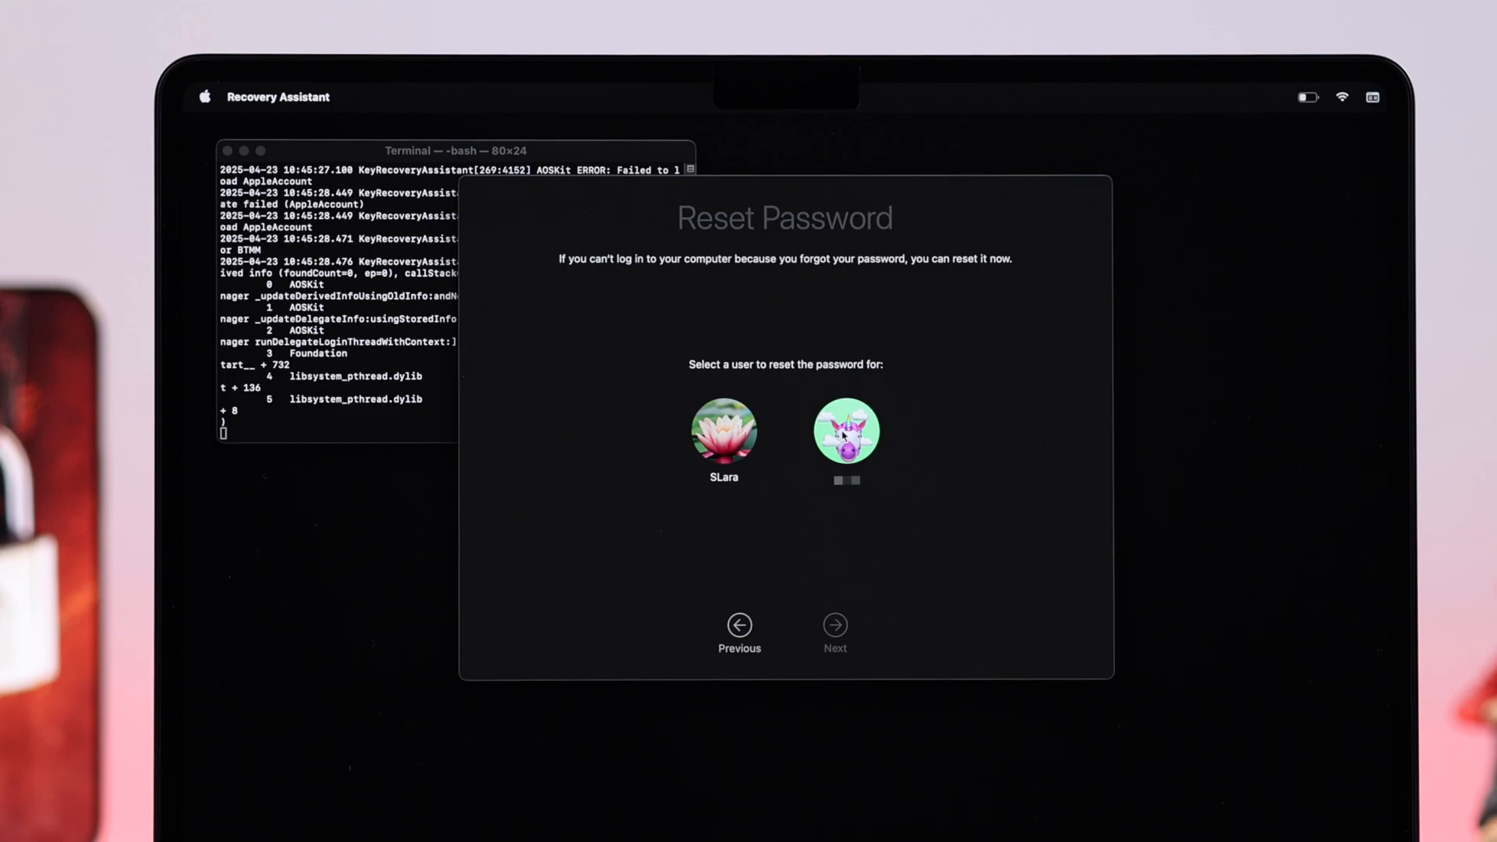
click(843, 430)
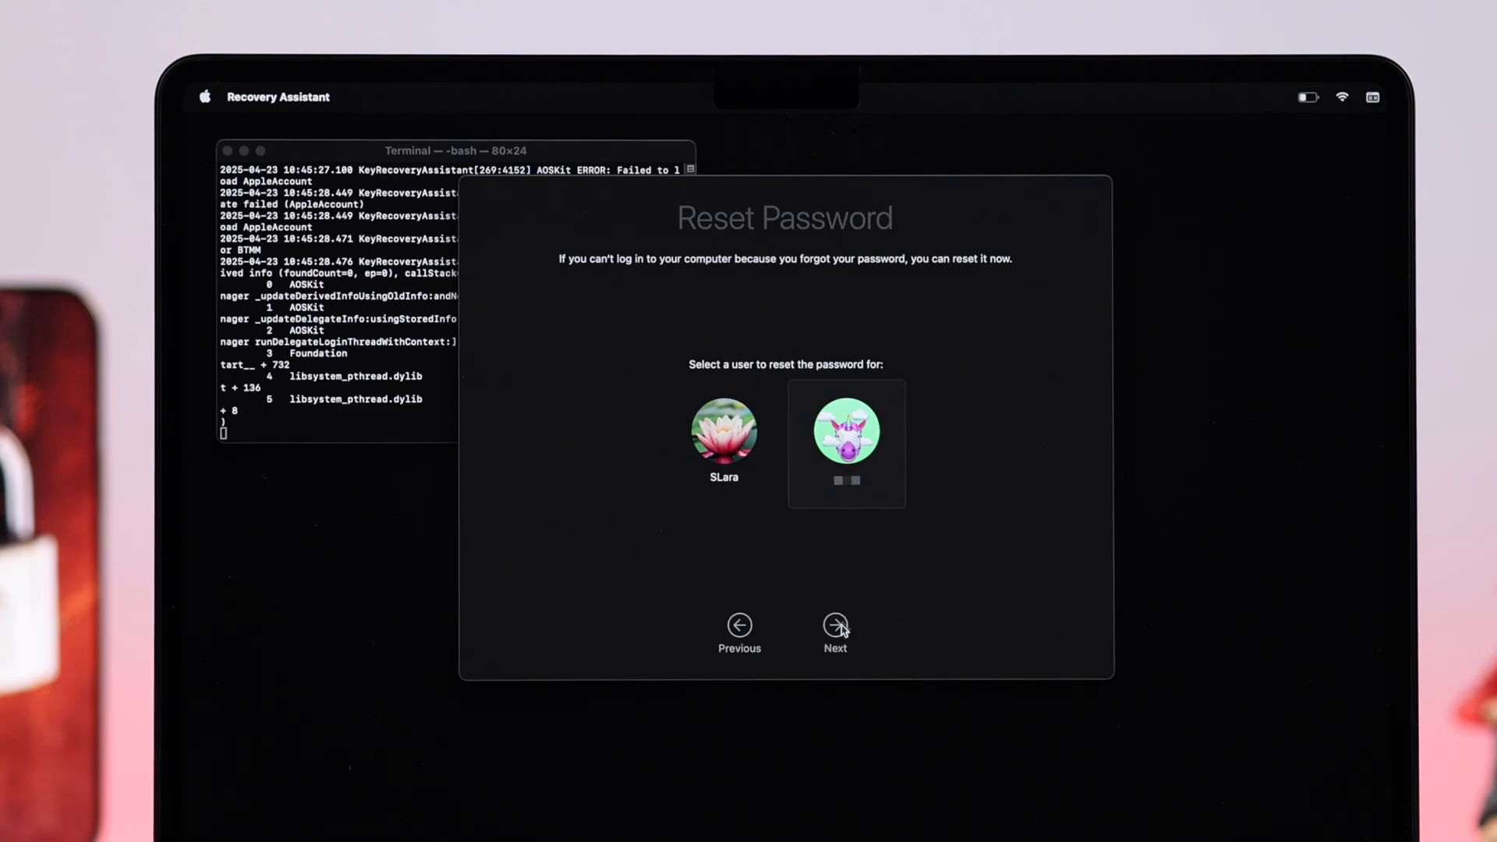
click(834, 629)
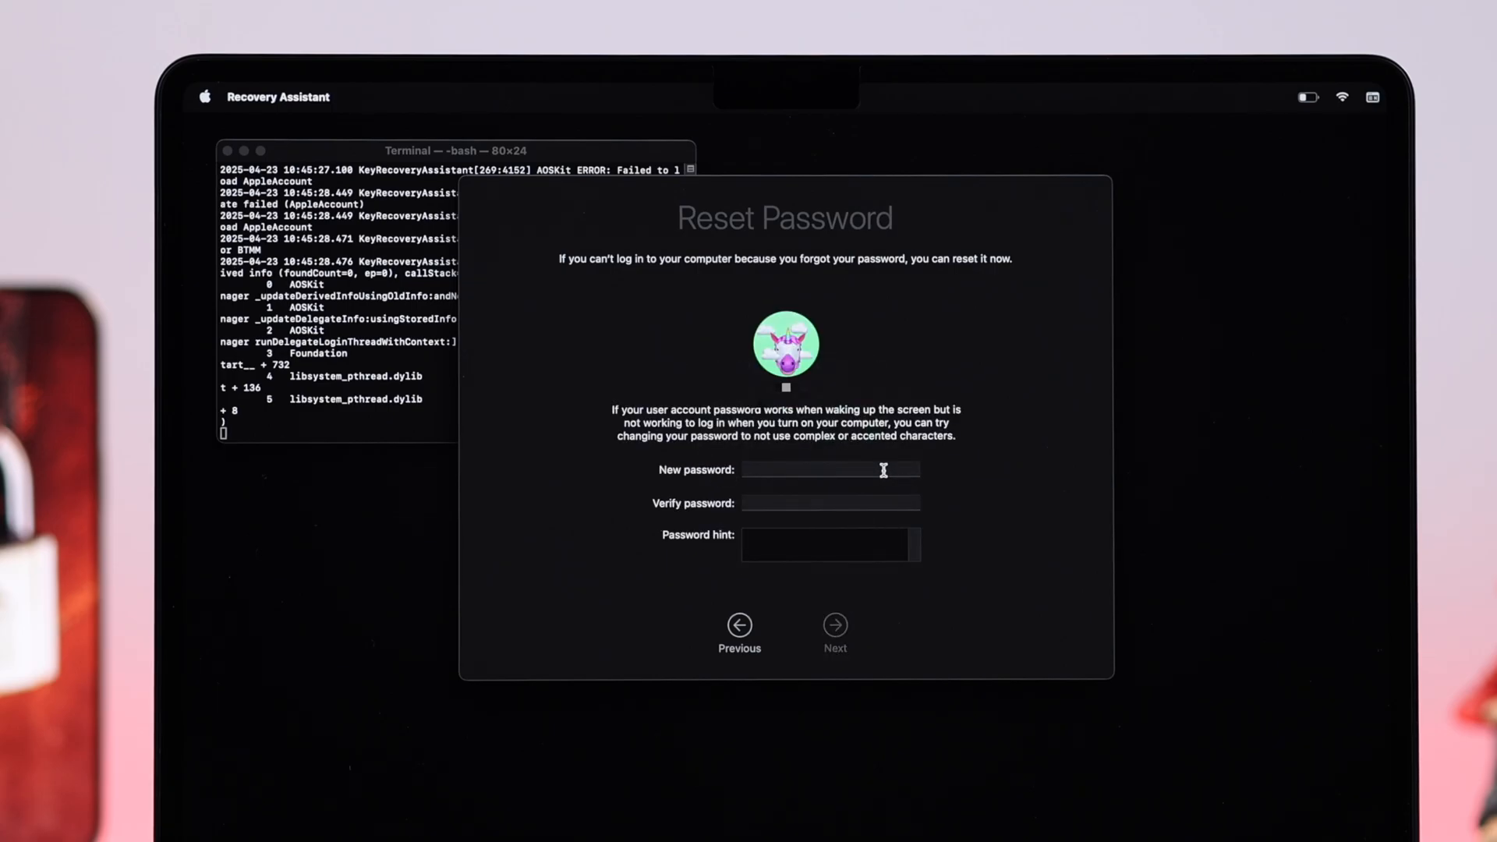
text(••••)
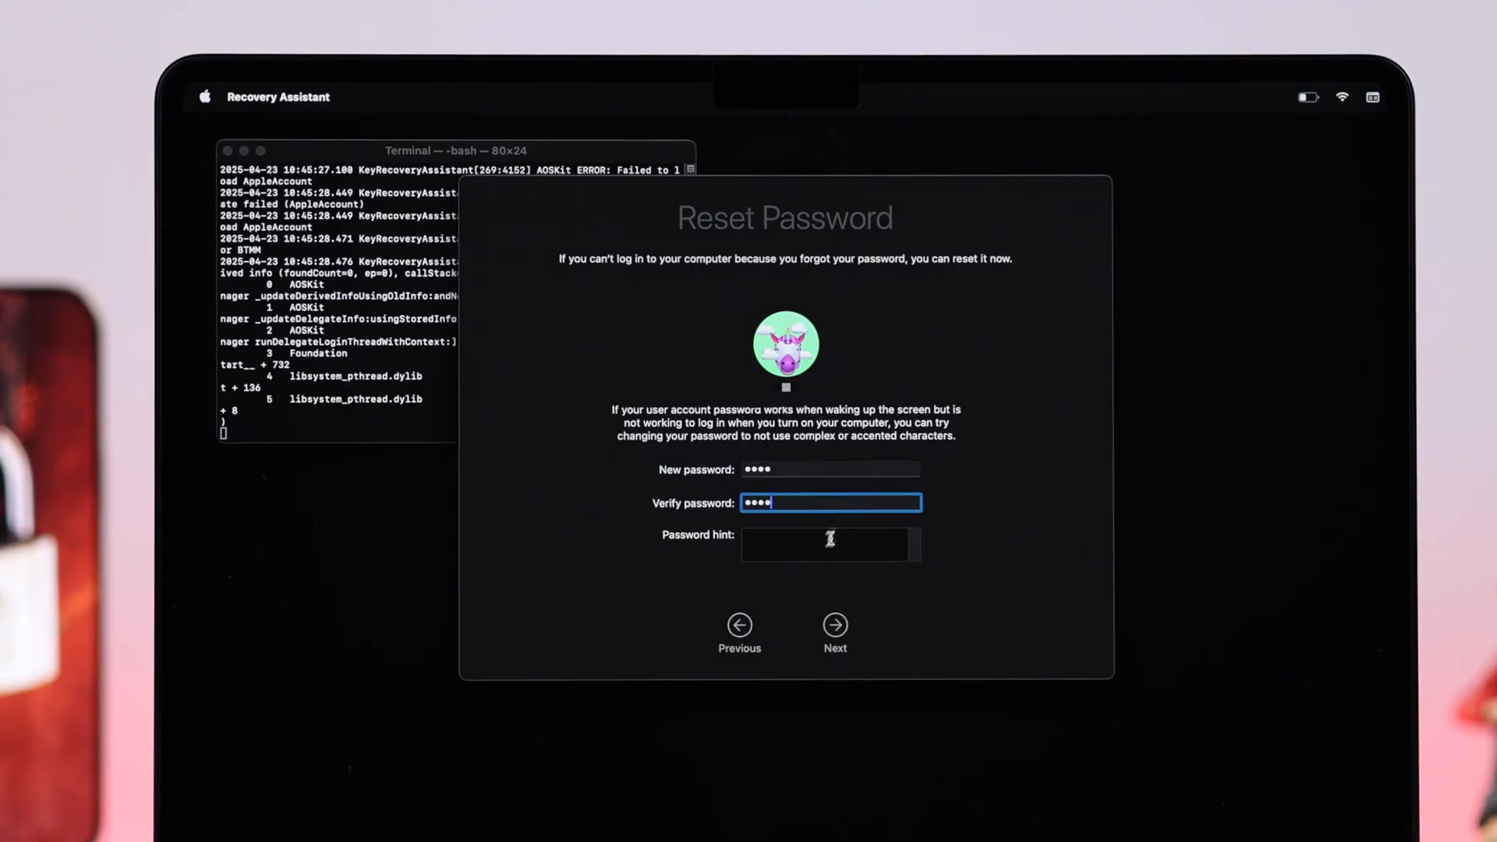
click(828, 541)
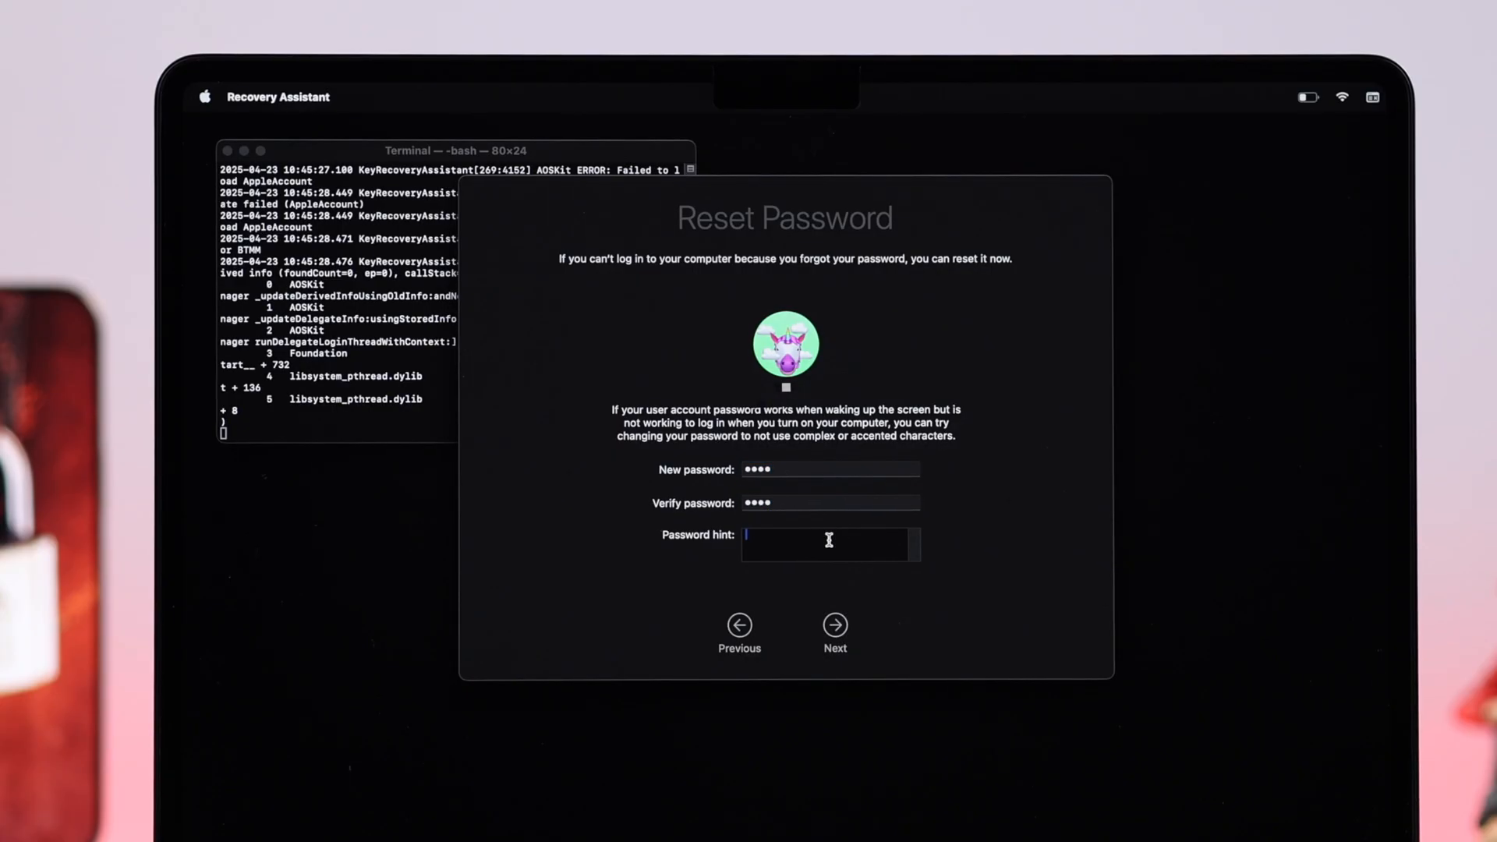
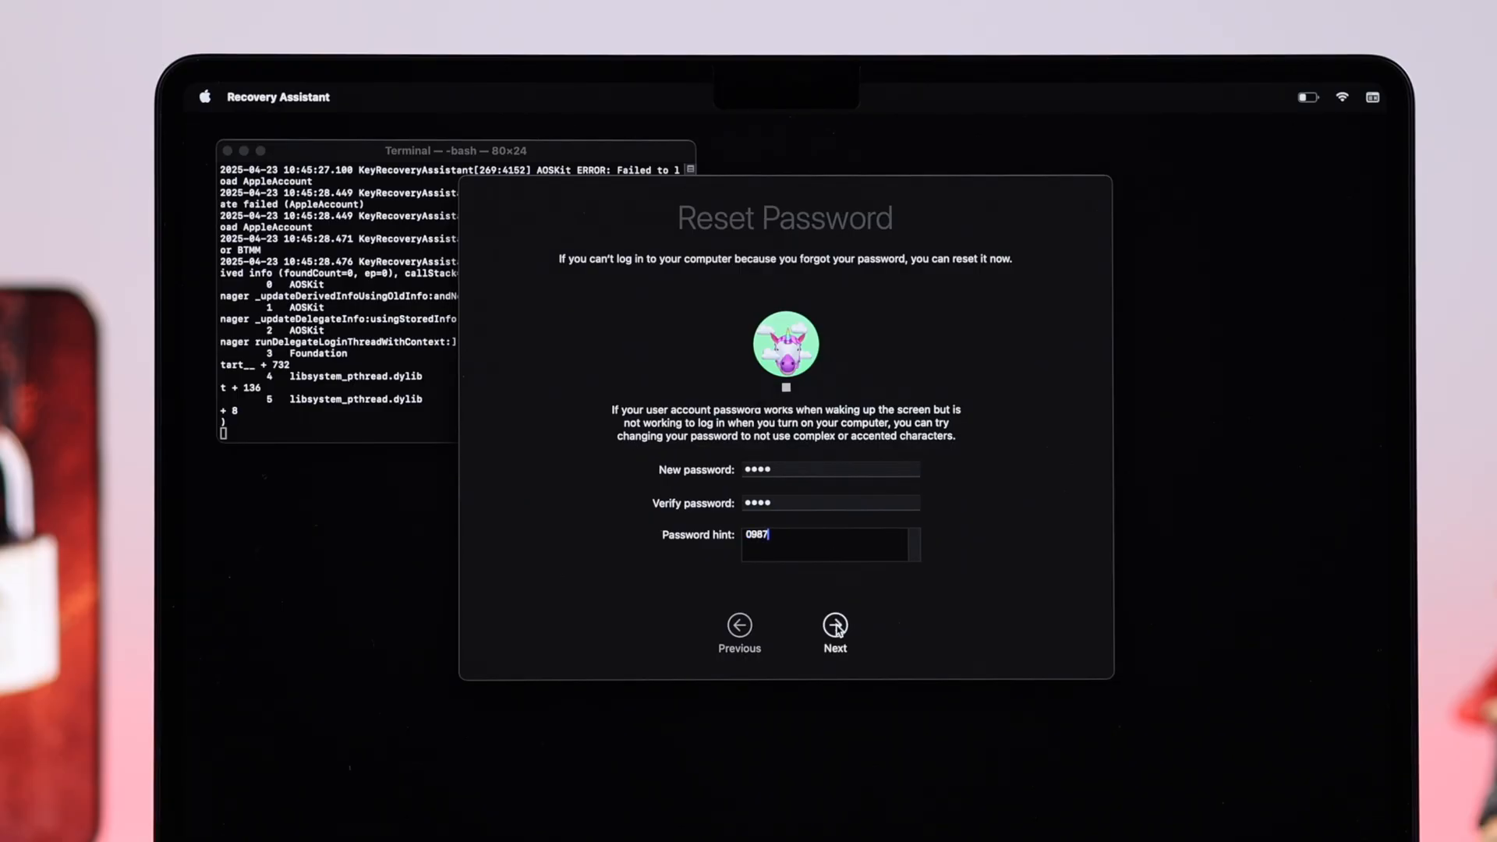
click(834, 627)
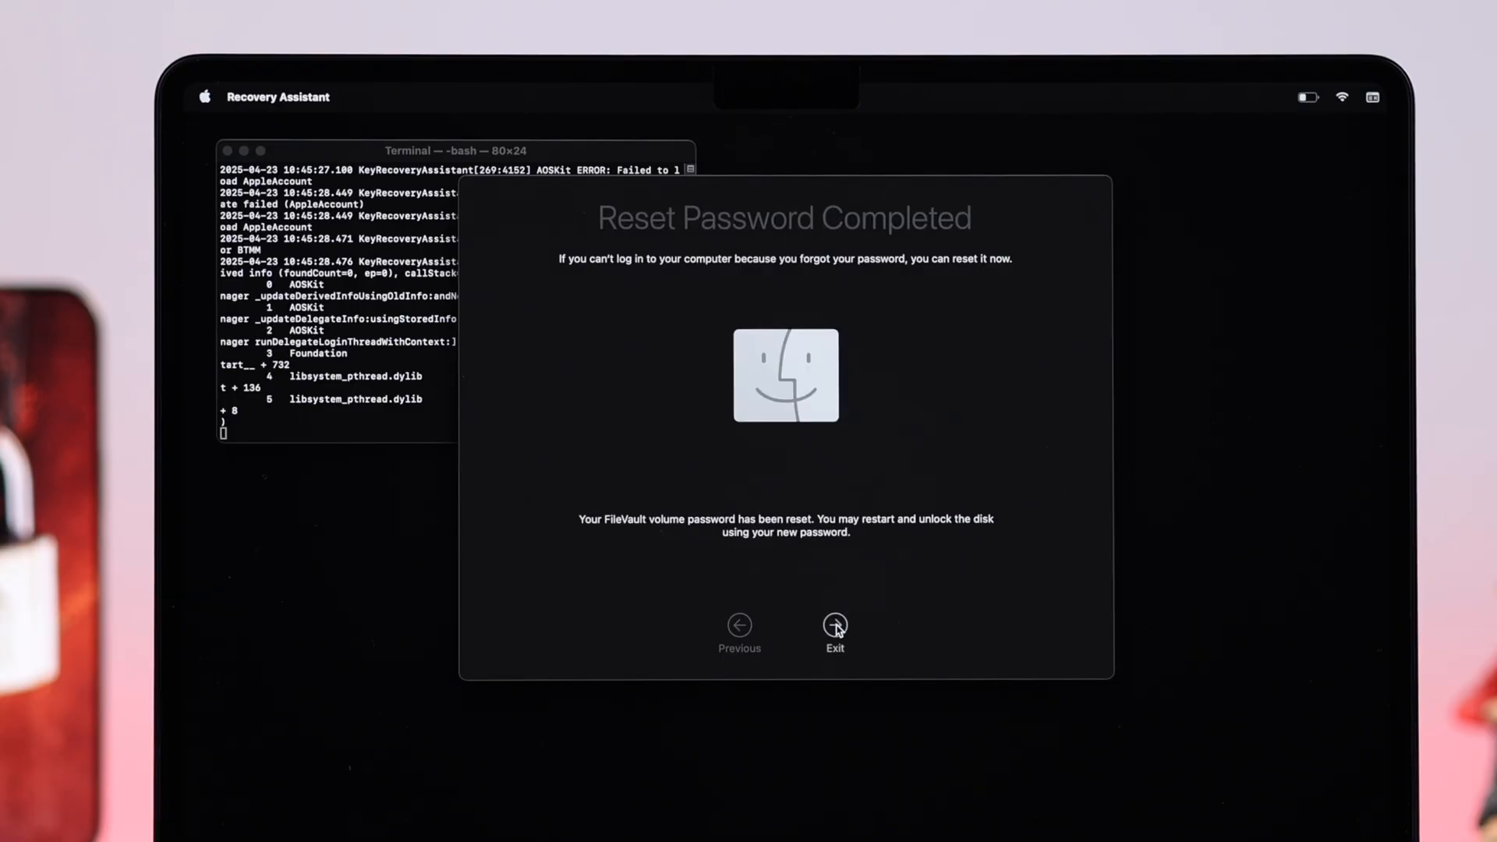
click(834, 627)
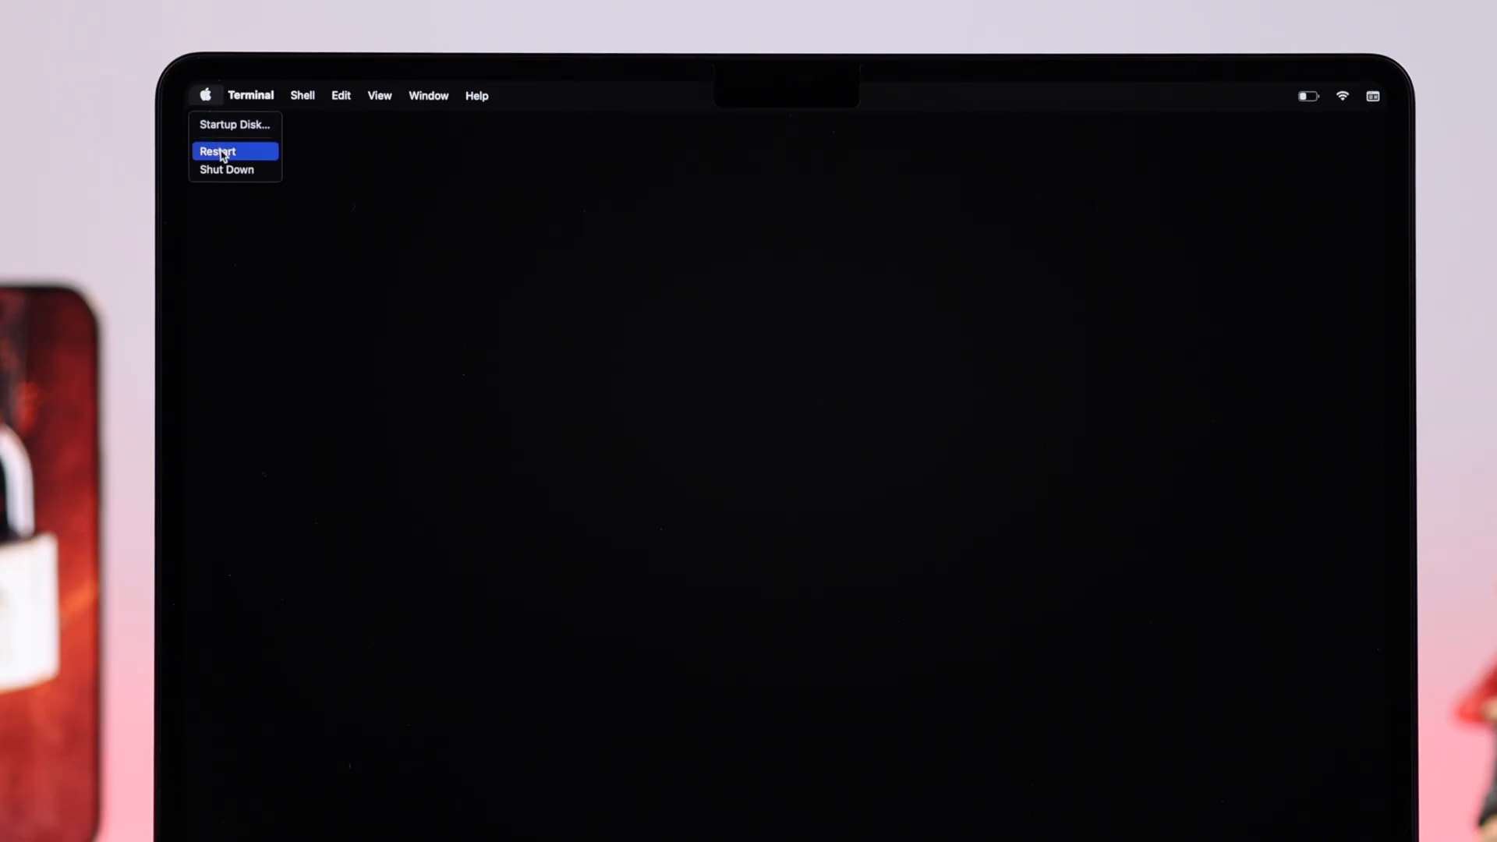
Restart the Mac from the Apple menu so it boots normally.
click(217, 152)
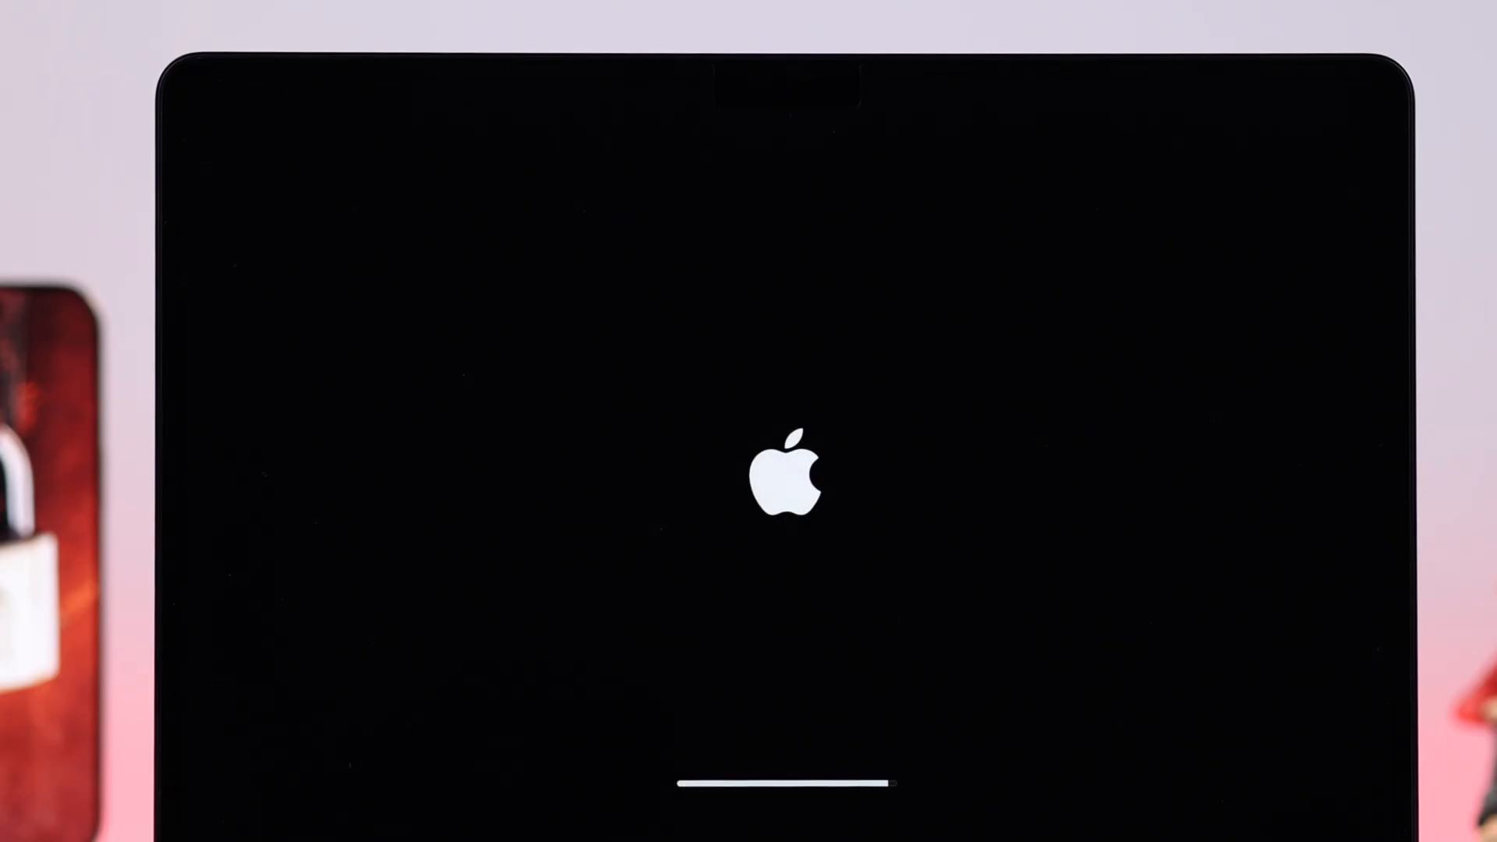